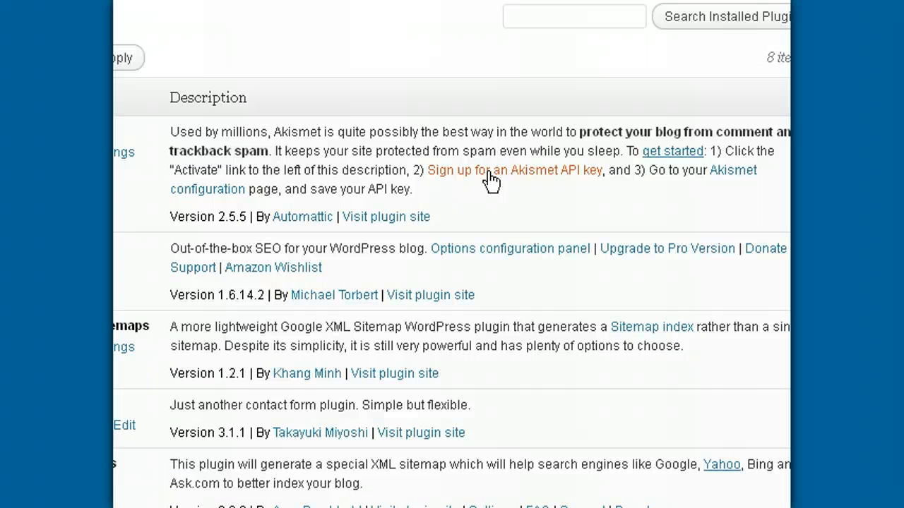
# Open the All in One SEO options page from the Settings menu and fill in the home fields
pyautogui.click(513, 169)
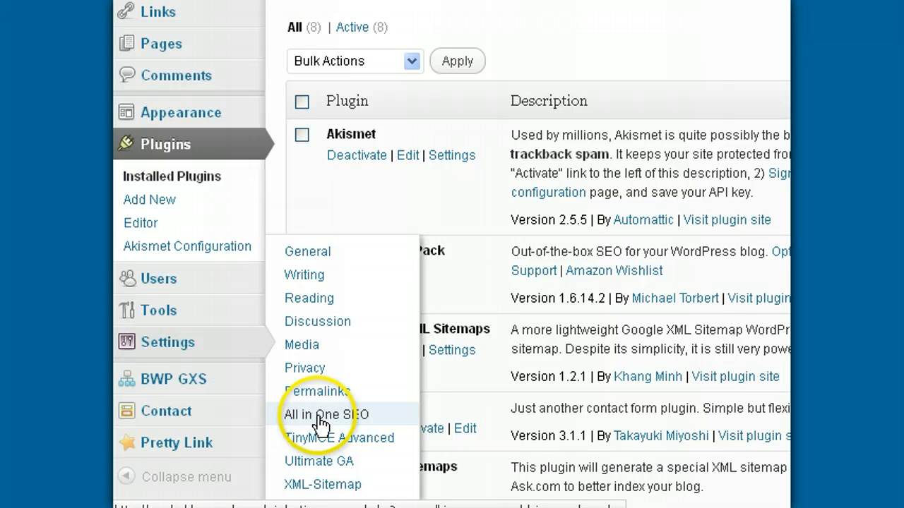
pyautogui.moveTo(360, 420)
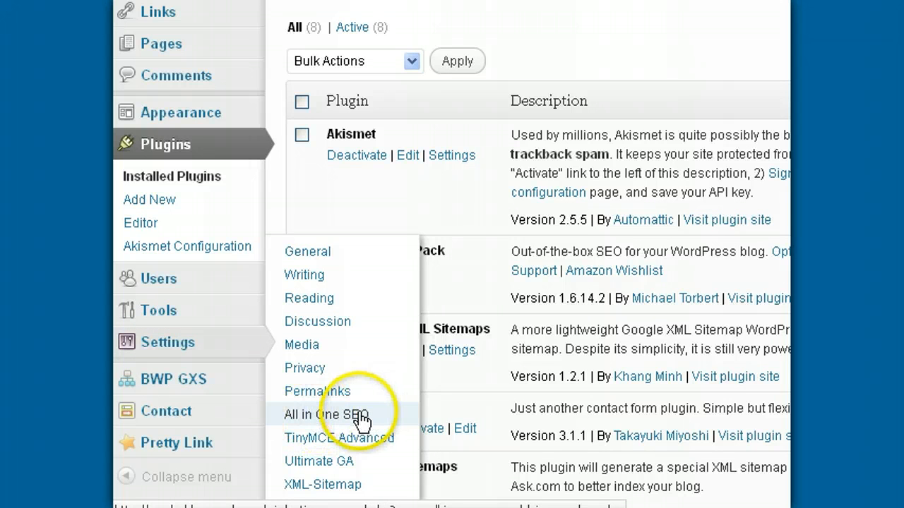
pyautogui.click(326, 414)
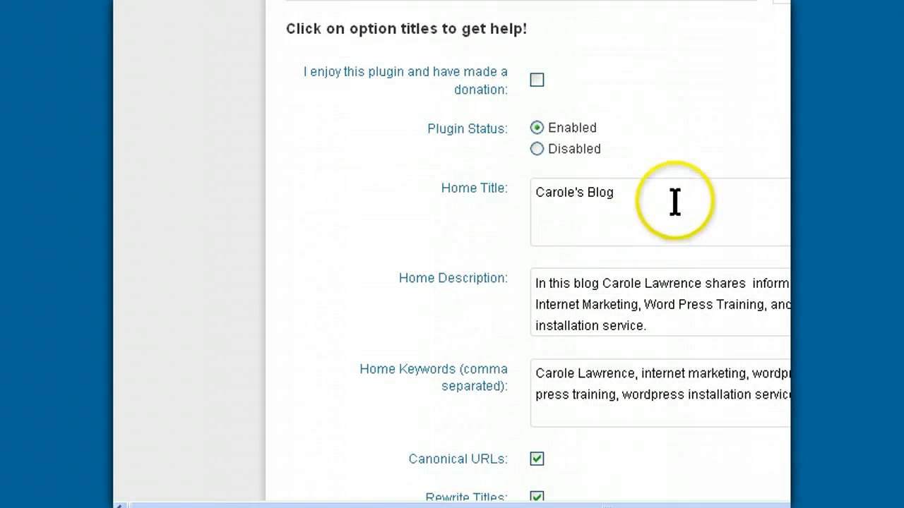
pyautogui.moveTo(555, 200)
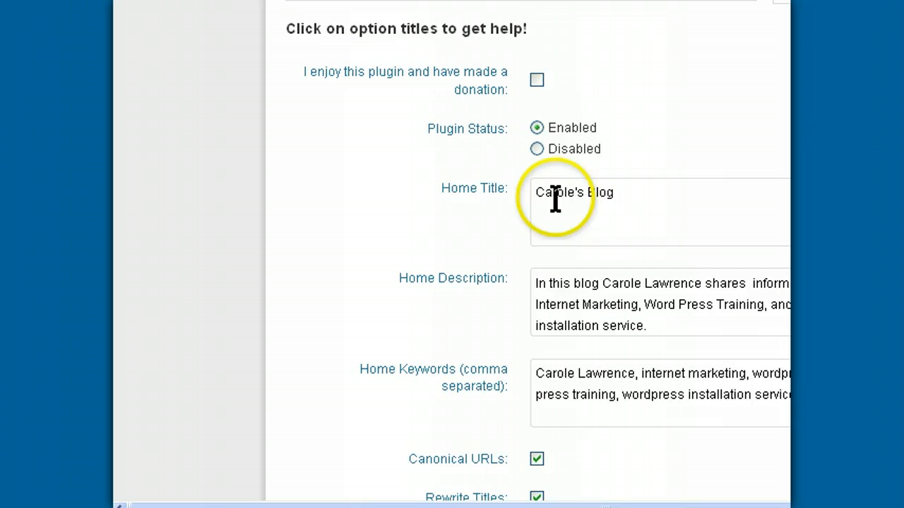
pyautogui.moveTo(595, 283)
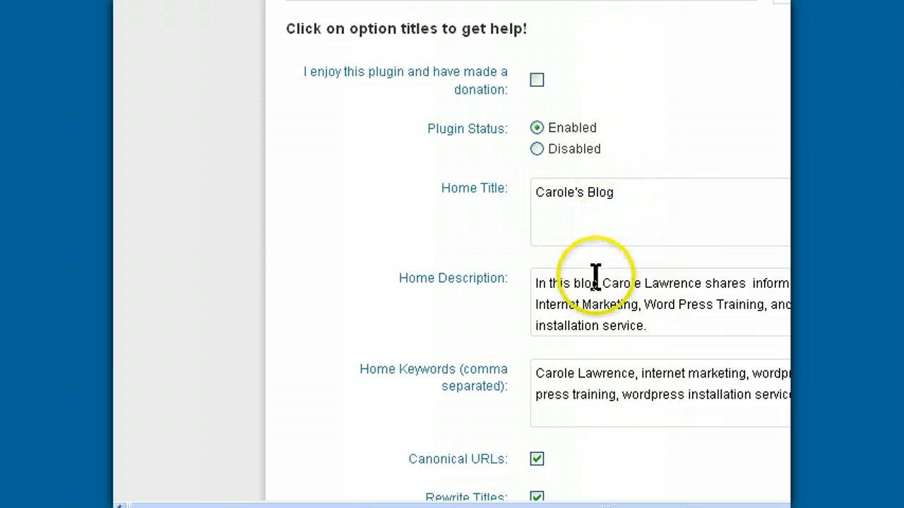
pyautogui.moveTo(613, 380)
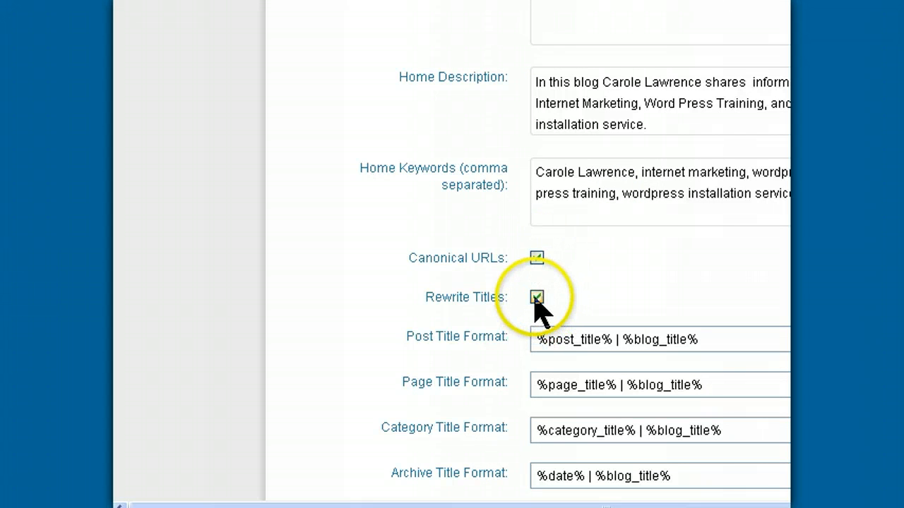
# Uncheck Use Tags for META keywords and Dynamically Generate Keywords for Posts Page, keeping Rewrite Titles on
pyautogui.click(537, 298)
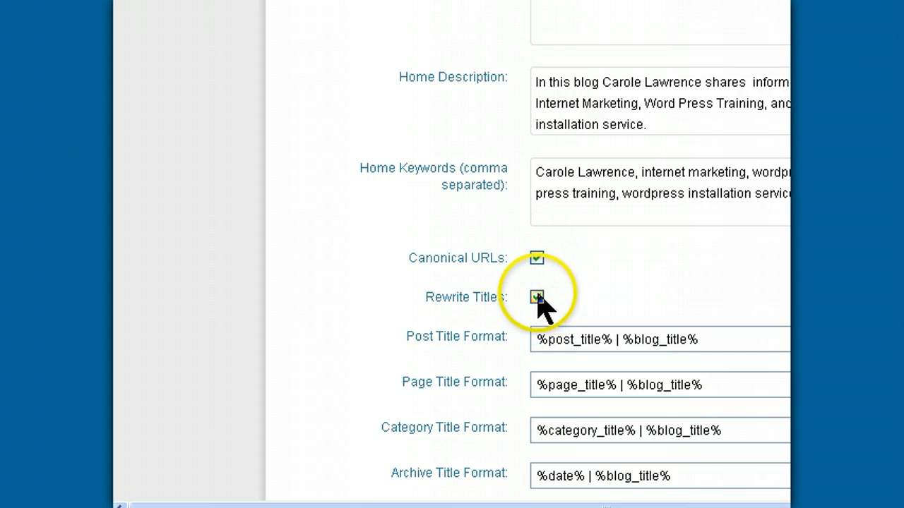
pyautogui.click(537, 297)
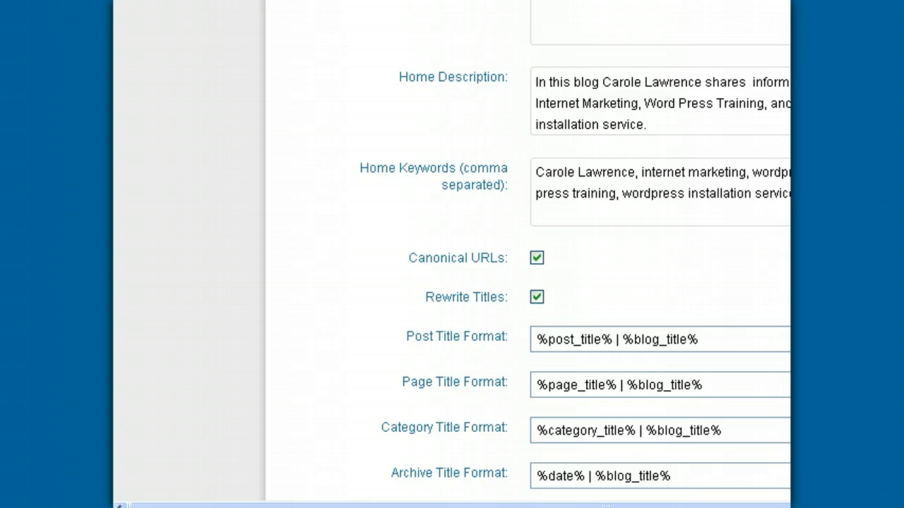
pyautogui.scroll(-3)
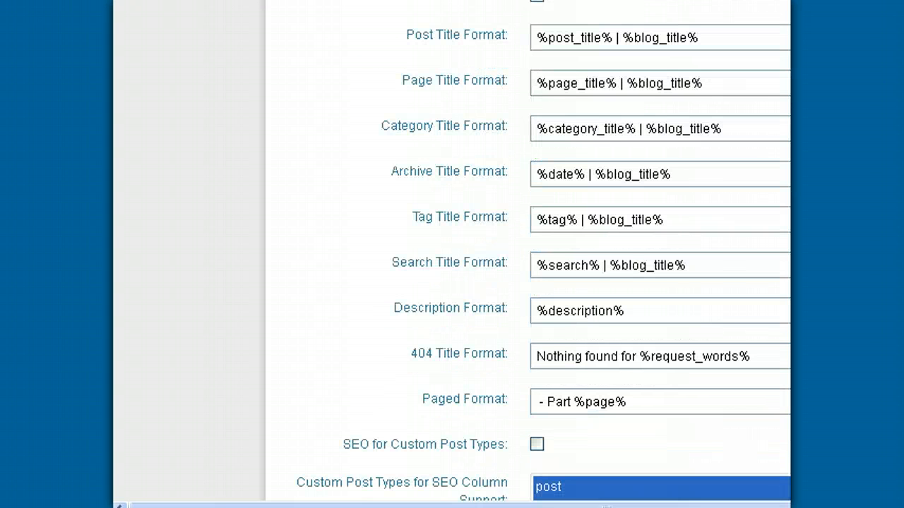
pyautogui.scroll(-3)
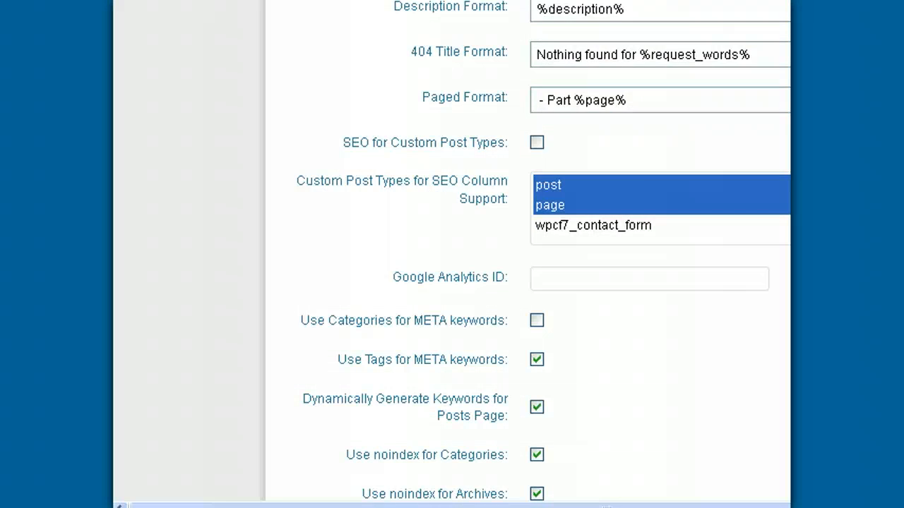
pyautogui.scroll(-3)
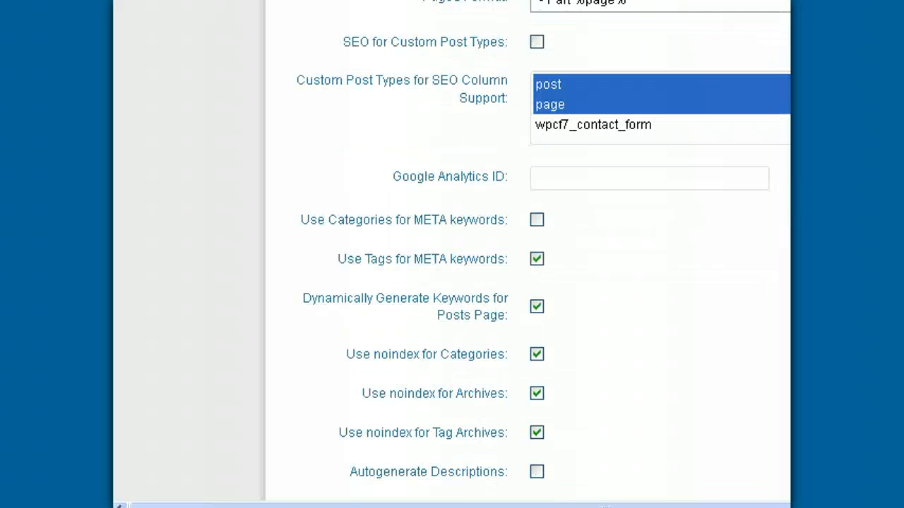
pyautogui.click(537, 260)
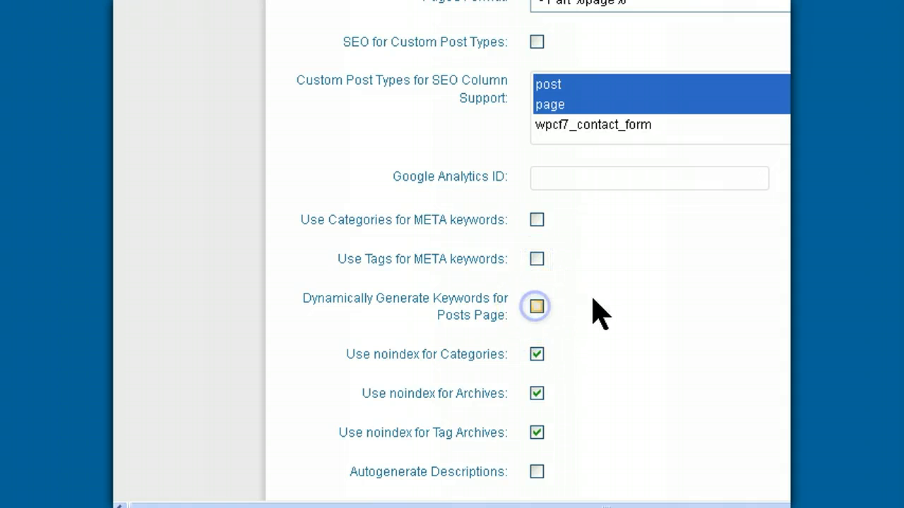
pyautogui.scroll(-3)
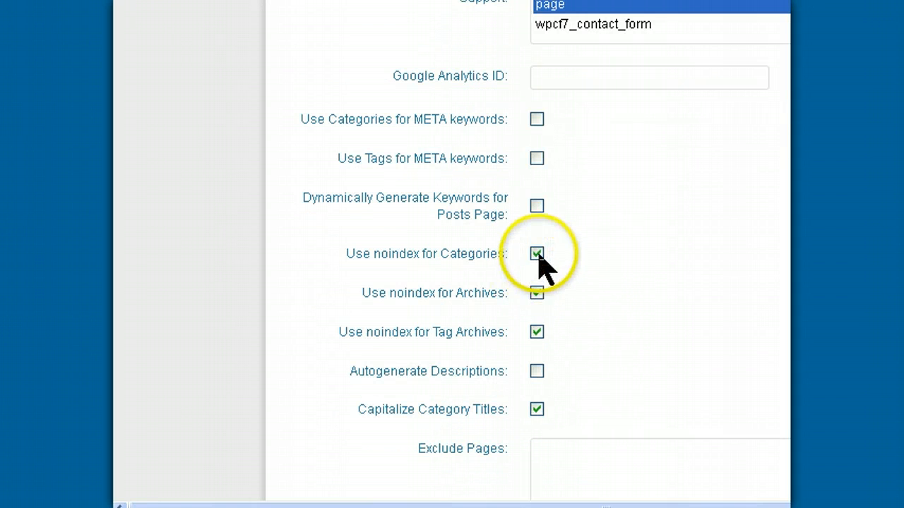
pyautogui.click(536, 293)
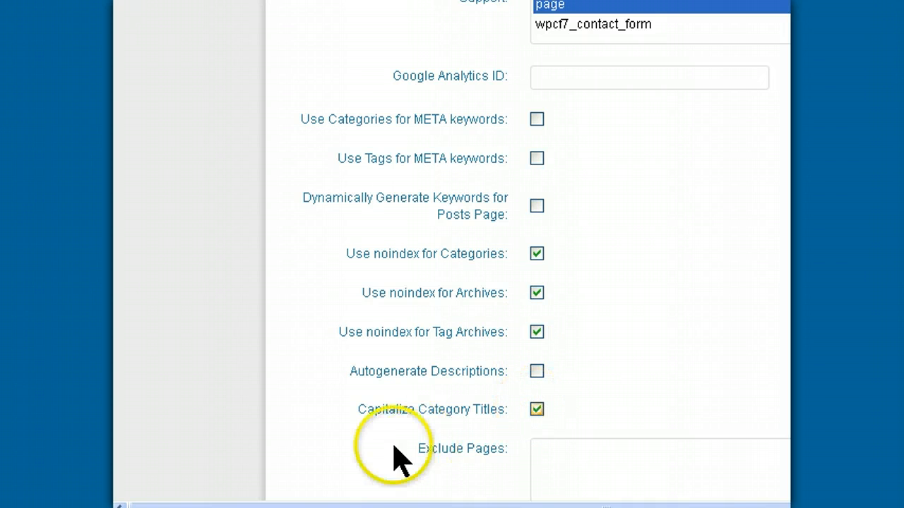
pyautogui.scroll(-3)
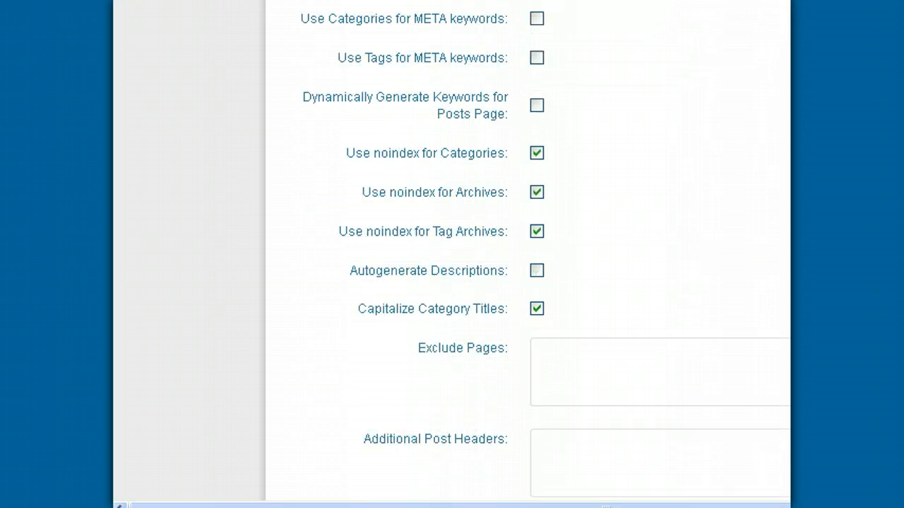
# Save the All in One SEO settings with Update Options at the bottom of the page
pyautogui.scroll(-3)
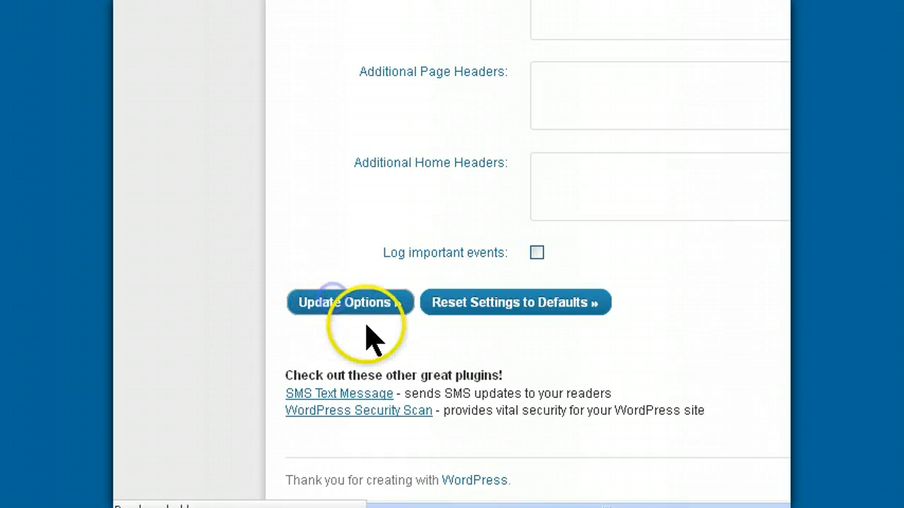
pyautogui.click(349, 302)
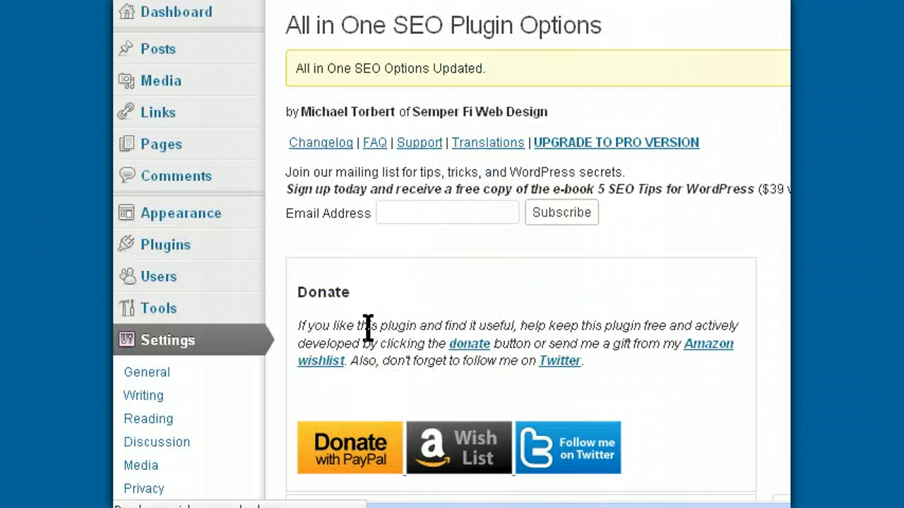